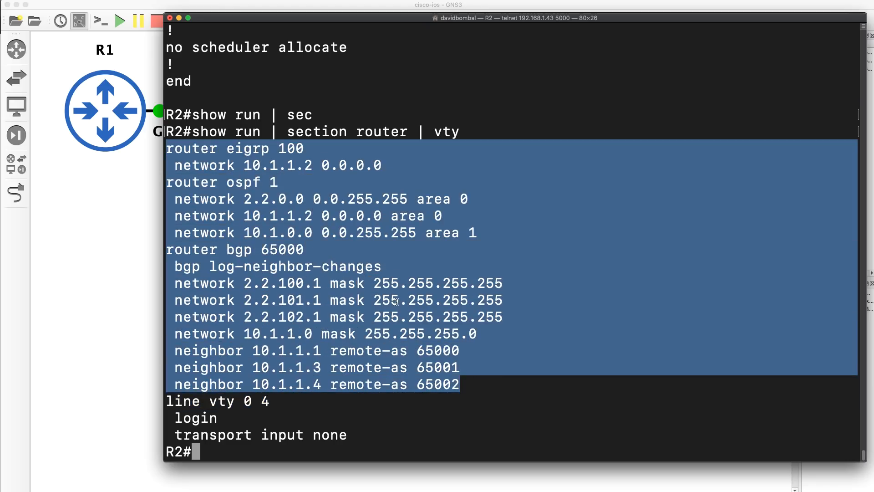
mouse_move(221, 391)
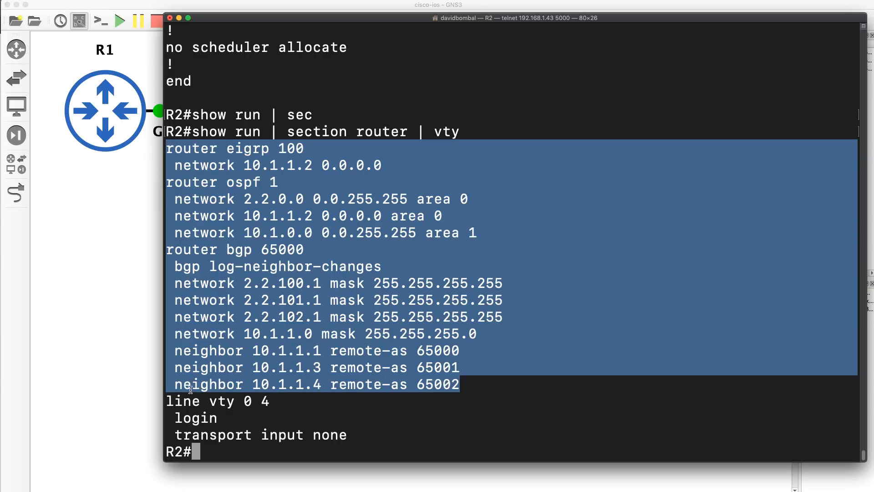
Filter R2's paged running-config on 'face', then start the '/netw' search for network lines
drag(189, 384, 373, 435)
text(/face)
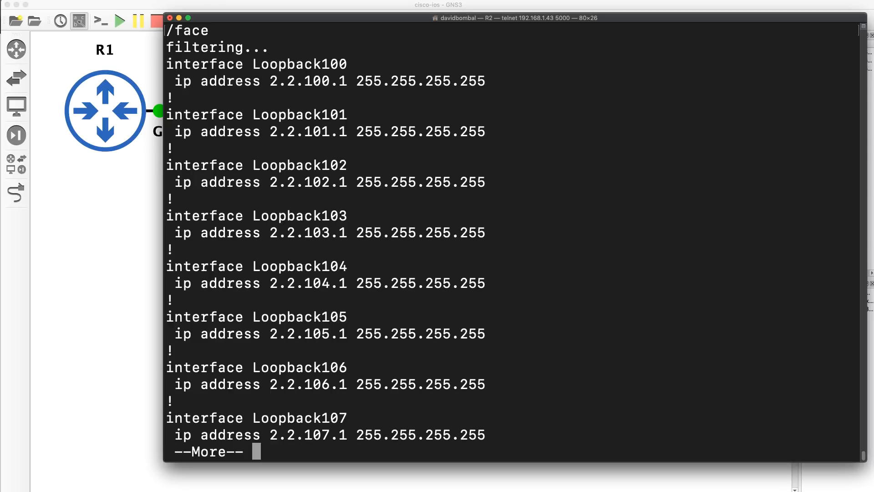
text(/ne)
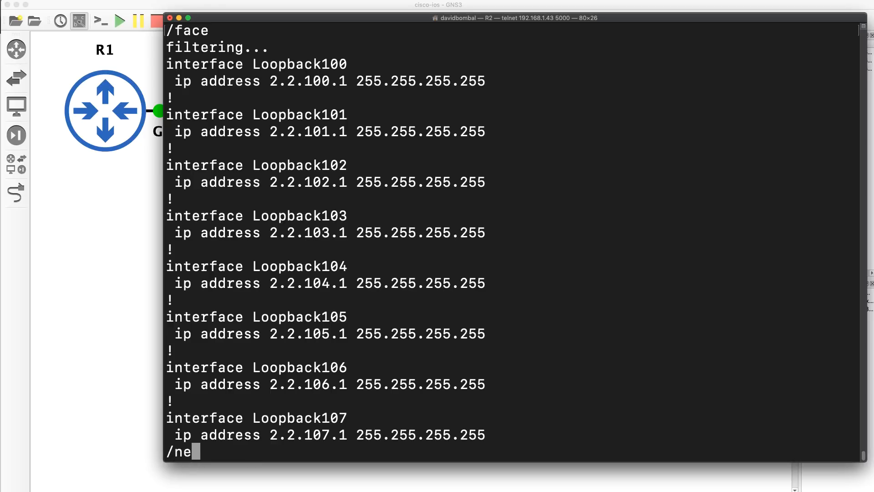
text(tw)
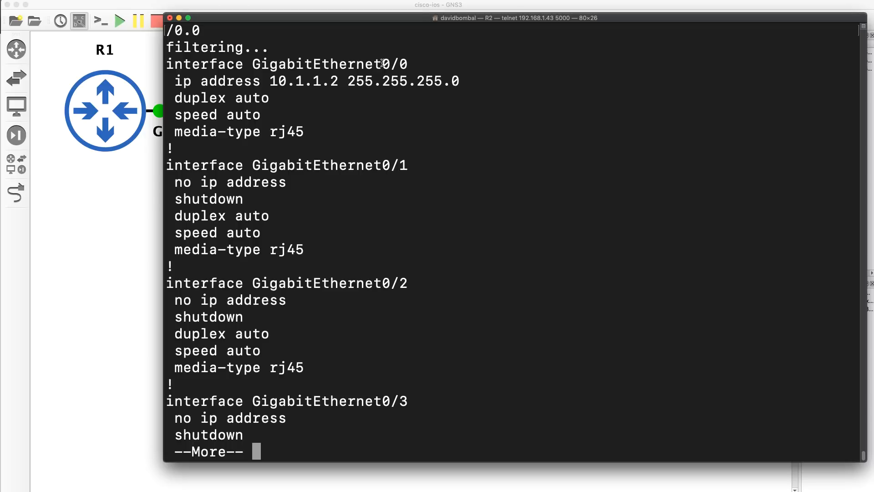
Filter R2's paged config on '0.0', then begin the escaped '/0\.0' regex search
double_click(397, 63)
text(/0\)
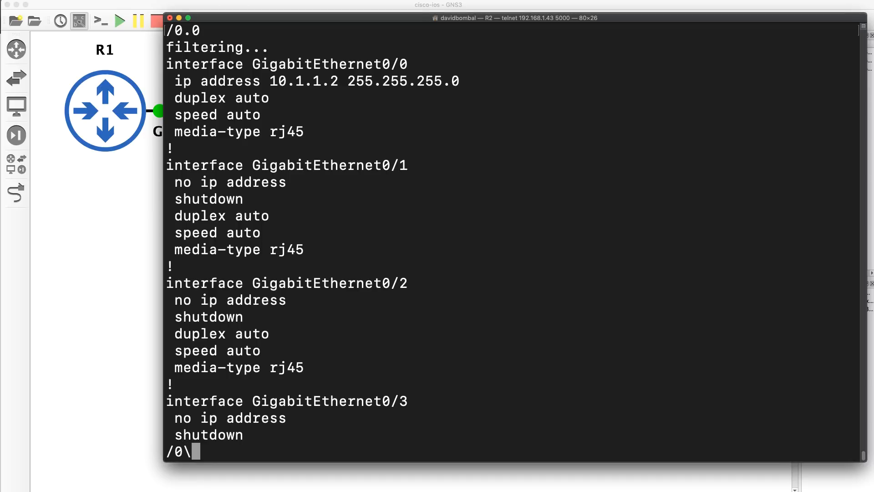
text(.0)
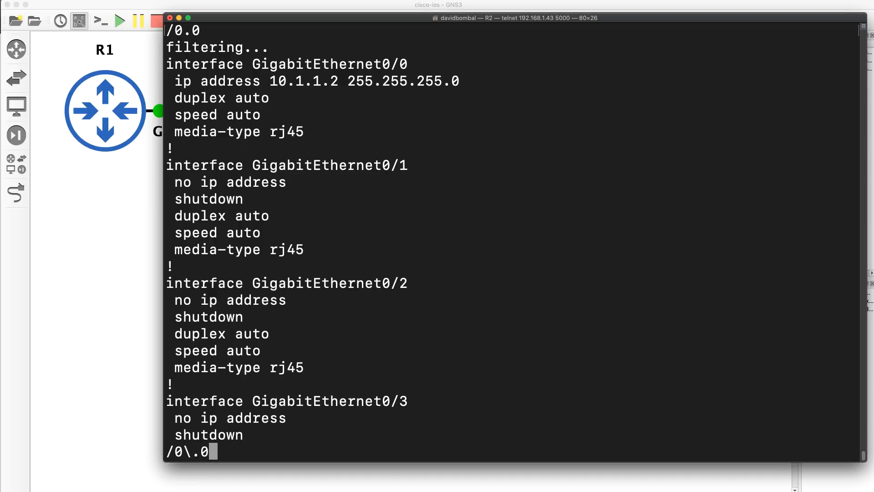
mouse_move(141, 421)
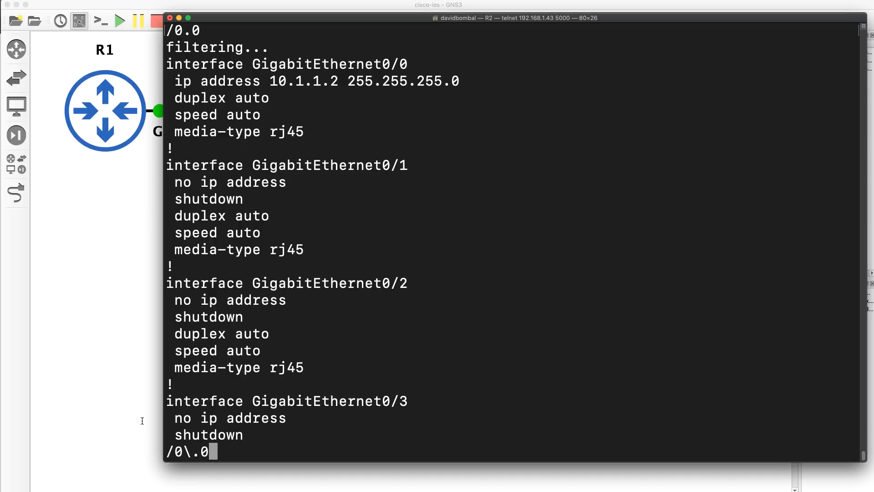